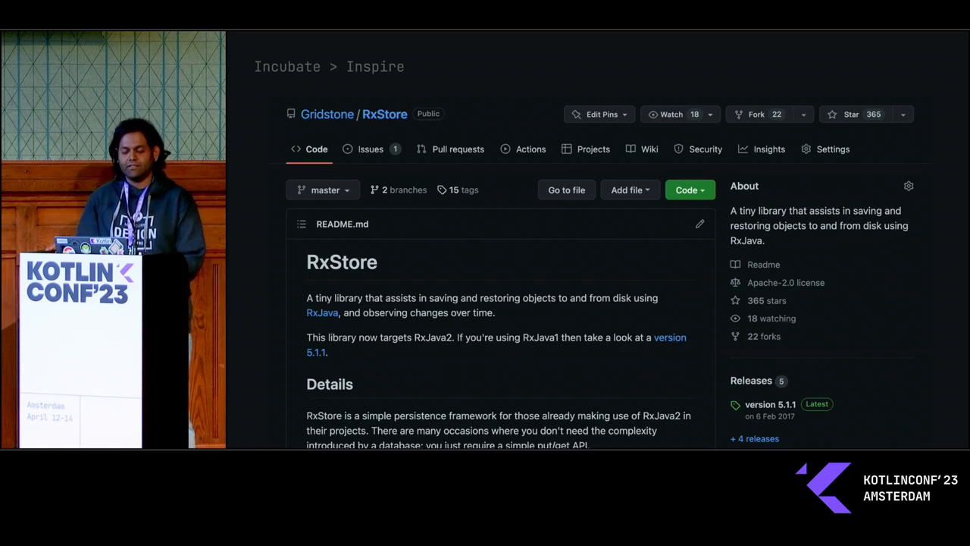
{"action": "scroll", "scroll_direction": "down", "scroll_amount": 3}
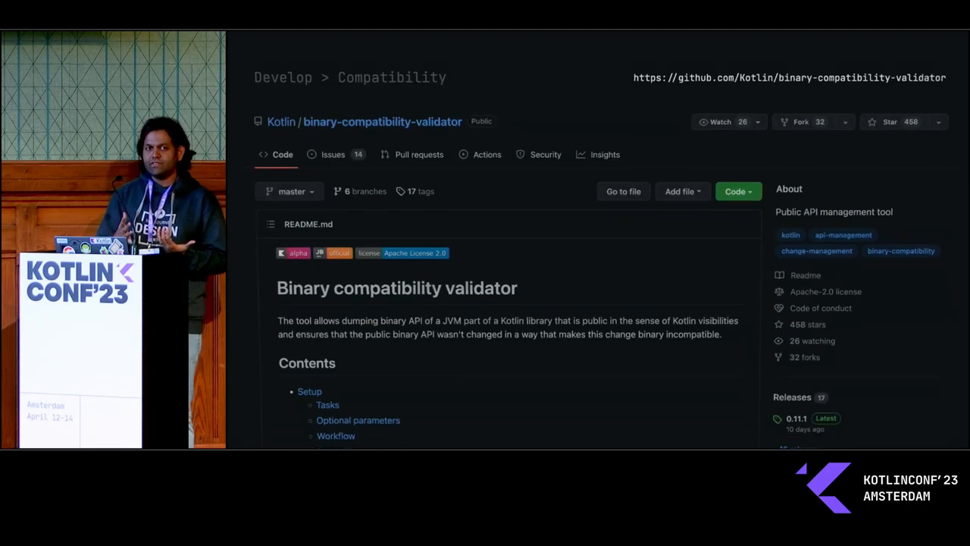
{"action": "scroll", "scroll_direction": "down", "scroll_amount": 3}
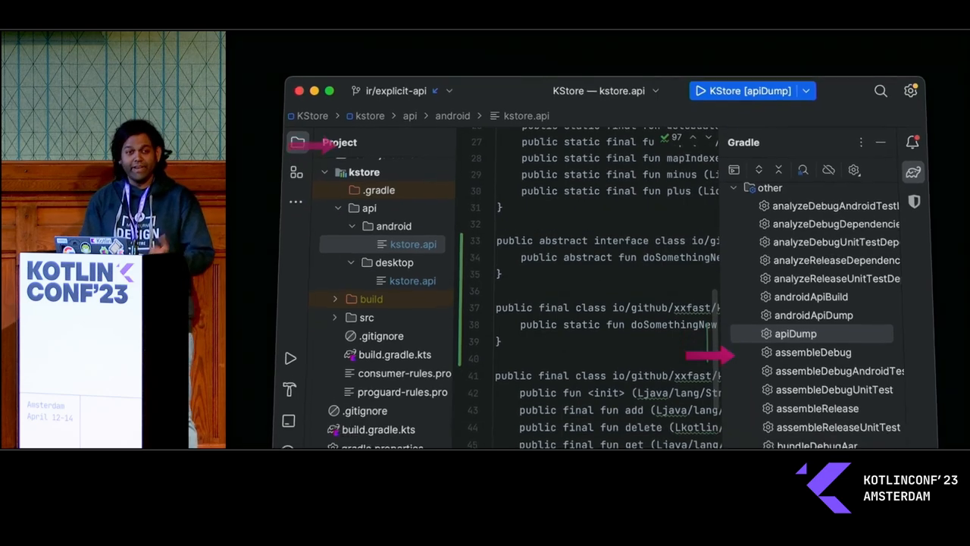
{"action": "key", "text": "Right"}
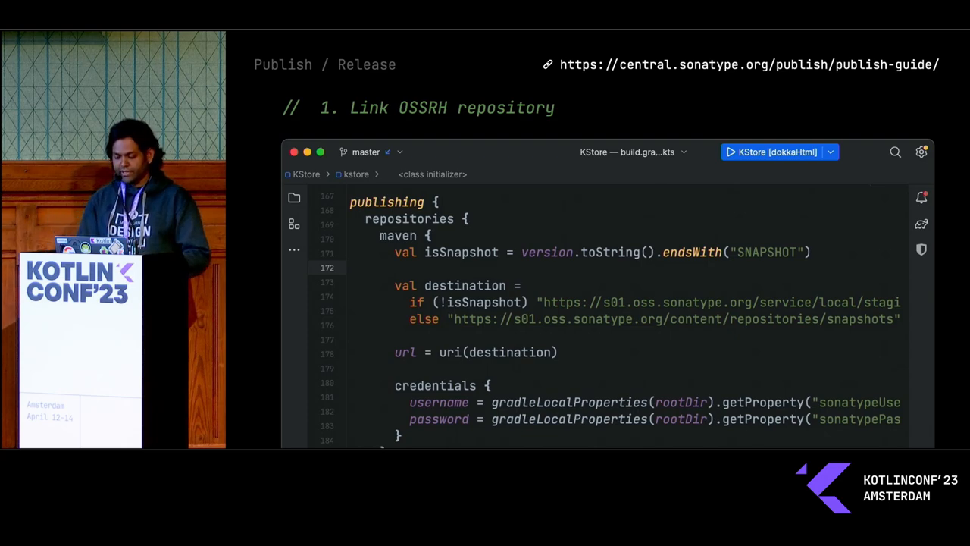
{"action": "scroll", "scroll_direction": "down", "scroll_amount": 3}
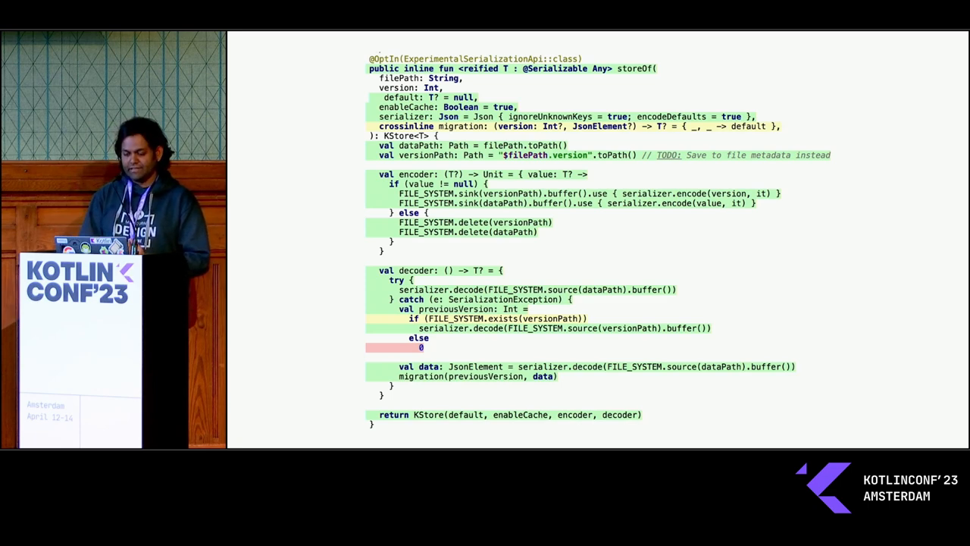
{"action": "scroll", "scroll_direction": "down", "scroll_amount": 3}
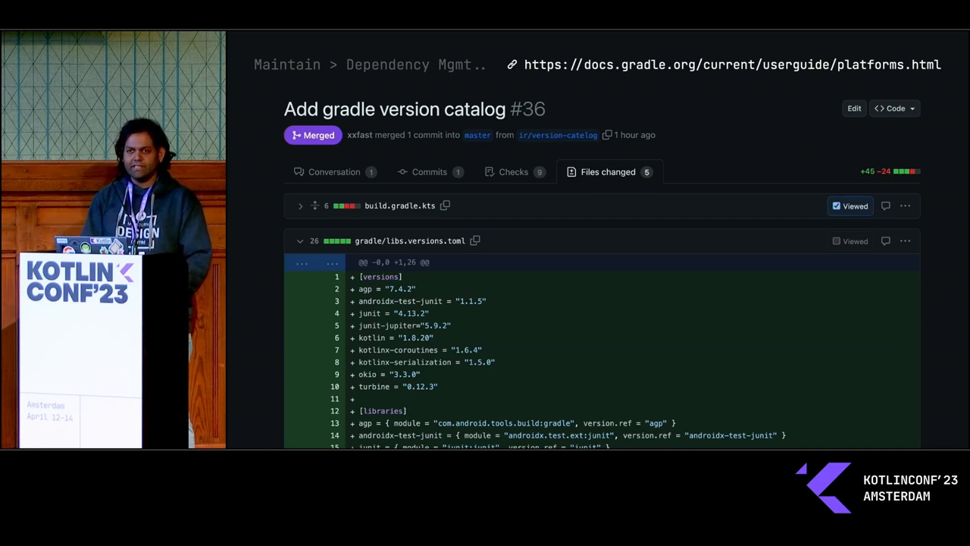
{"action": "left_click", "coordinate": [446, 139]}
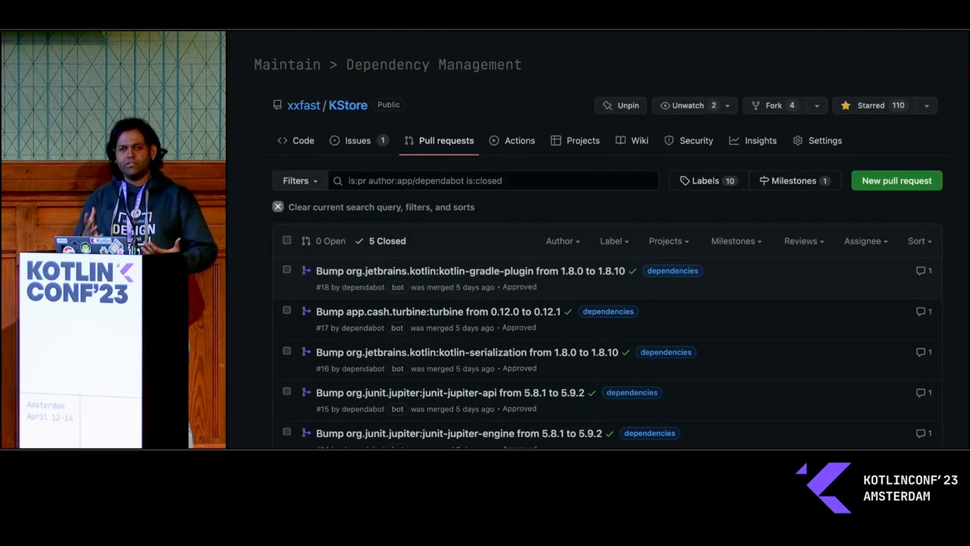